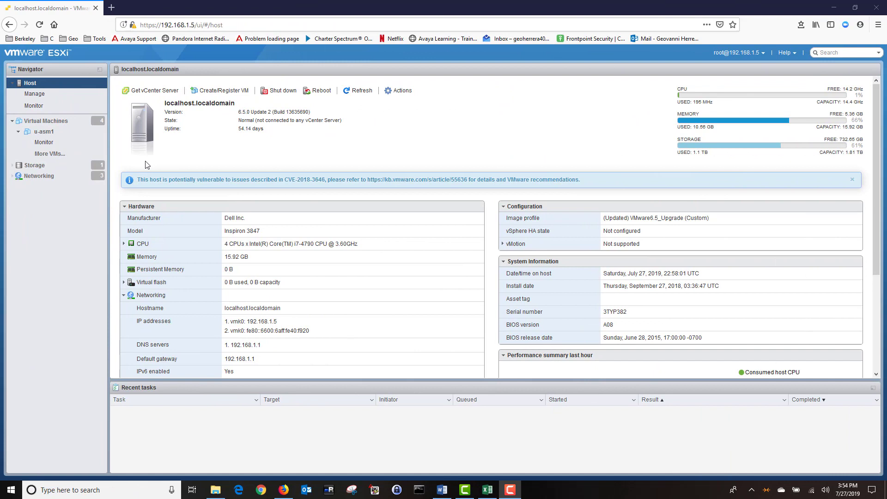
# Step: Go to the host's Virtual Machines list and start the Create / Register VM wizard
pyautogui.click(46, 120)
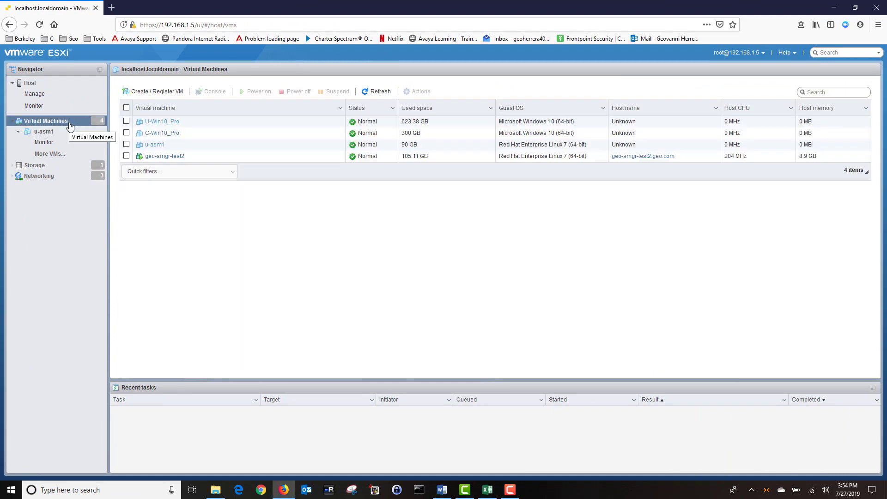
pyautogui.click(153, 91)
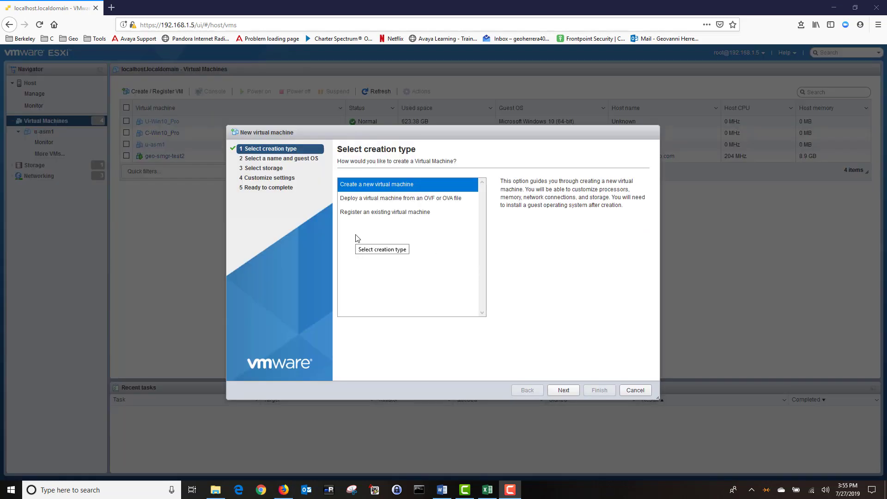
# Step: Deploy from OVA: name the VM geo-asm-sec-test2 and select SM-7.1.0.0.710028-e65-01.ova
pyautogui.click(401, 198)
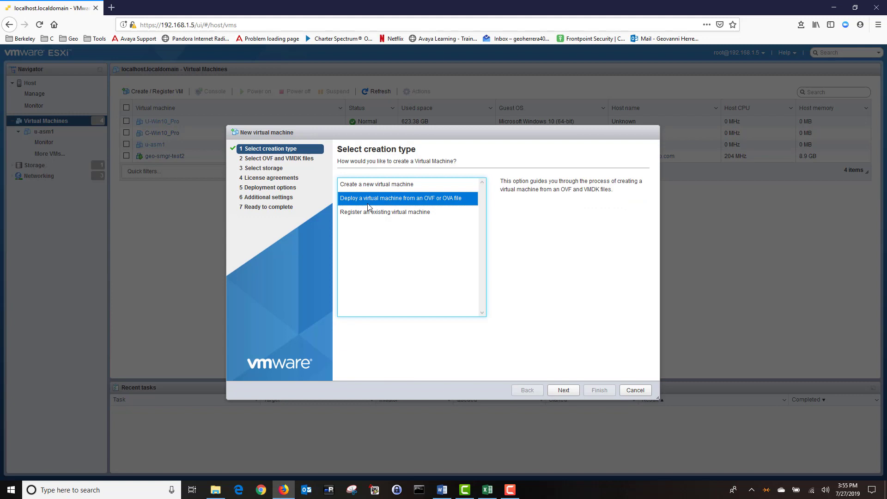
pyautogui.click(564, 390)
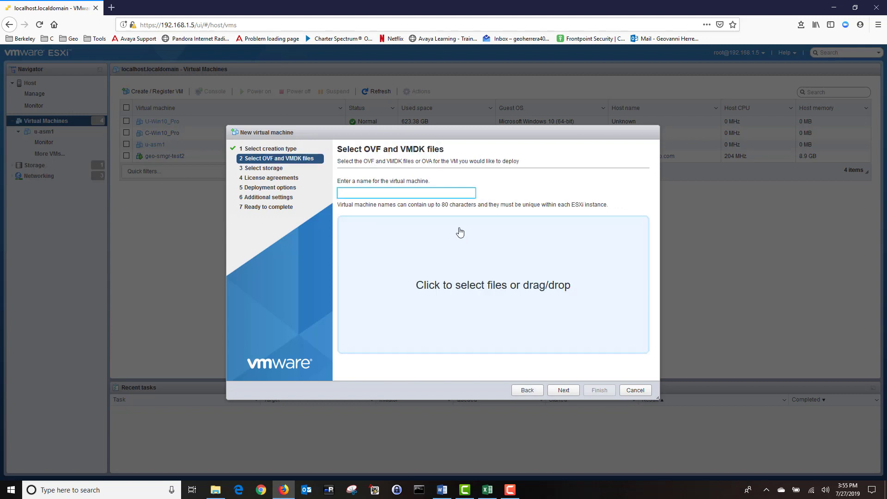
pyautogui.write('geo-asm-sec-test2')
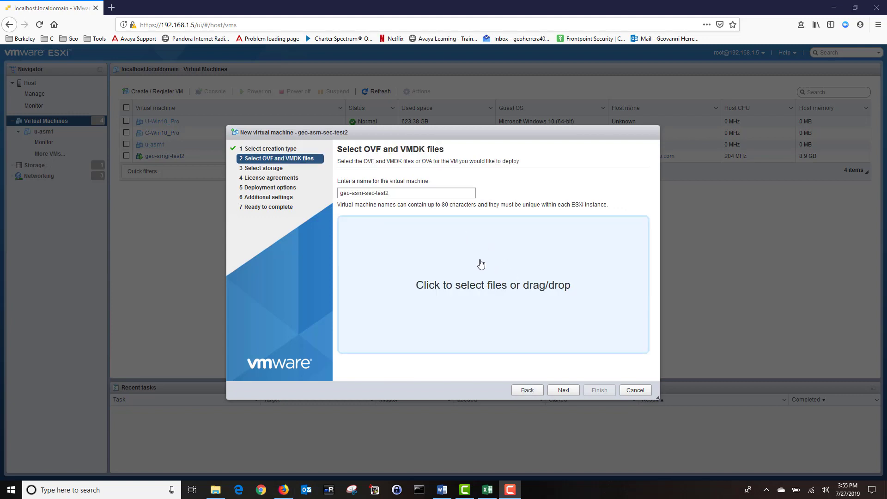
pyautogui.click(493, 294)
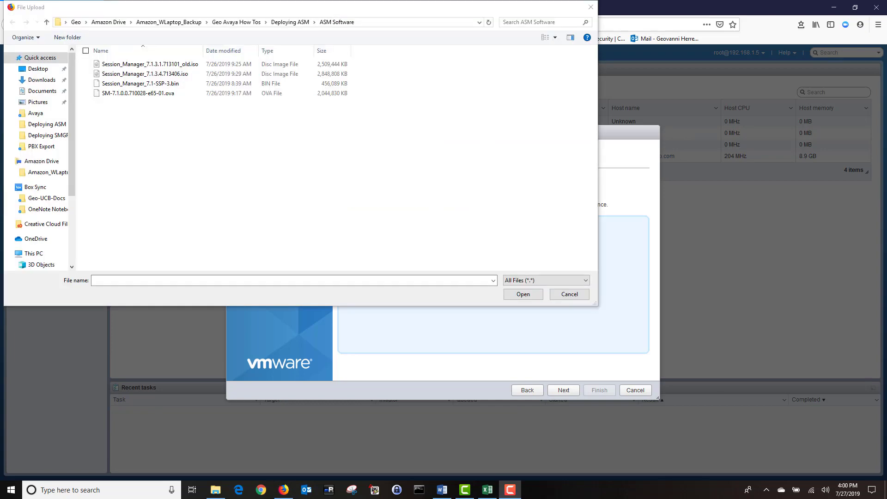
pyautogui.click(139, 92)
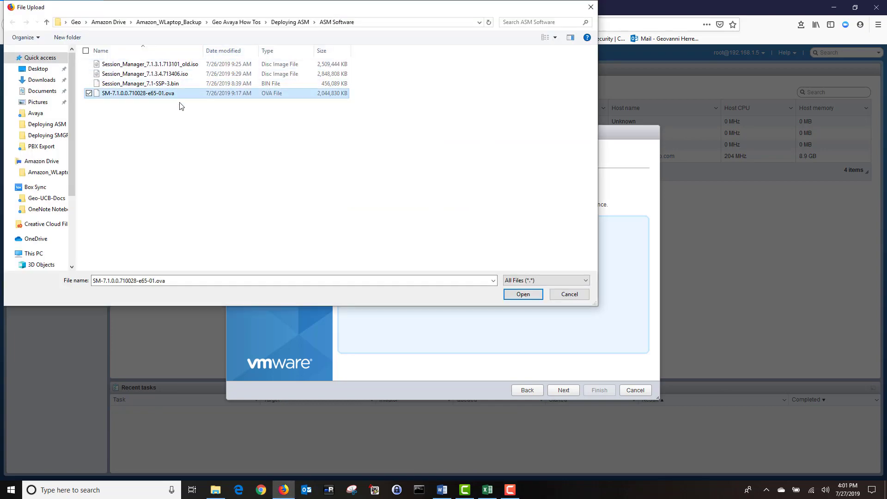
pyautogui.click(523, 294)
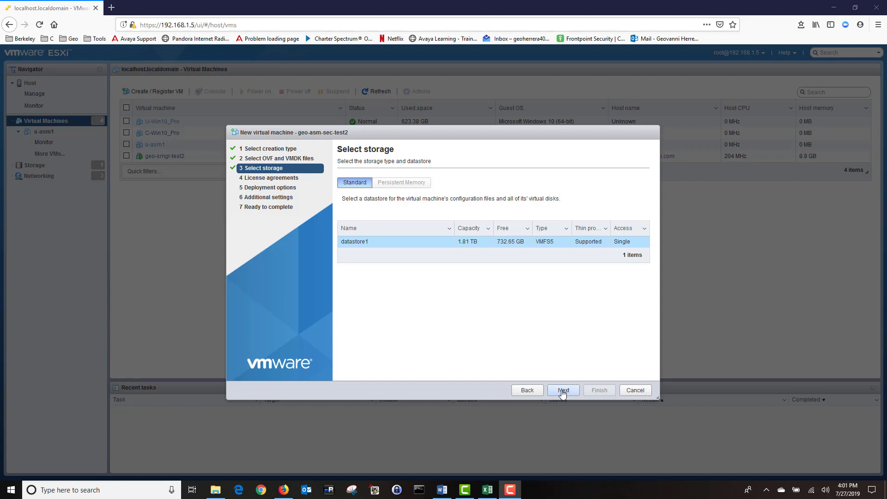
# Step: Keep datastore1 as storage and agree to the Avaya license terms, reaching deployment options
pyautogui.click(564, 390)
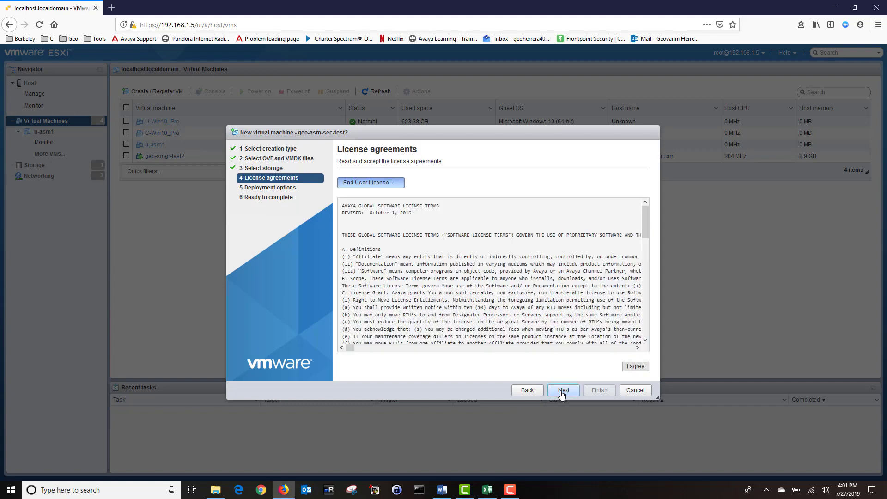
pyautogui.click(564, 390)
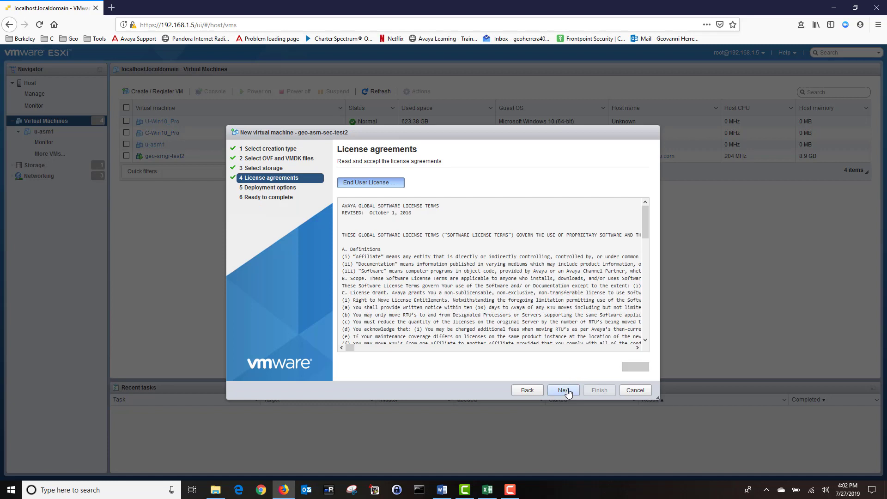
pyautogui.click(564, 390)
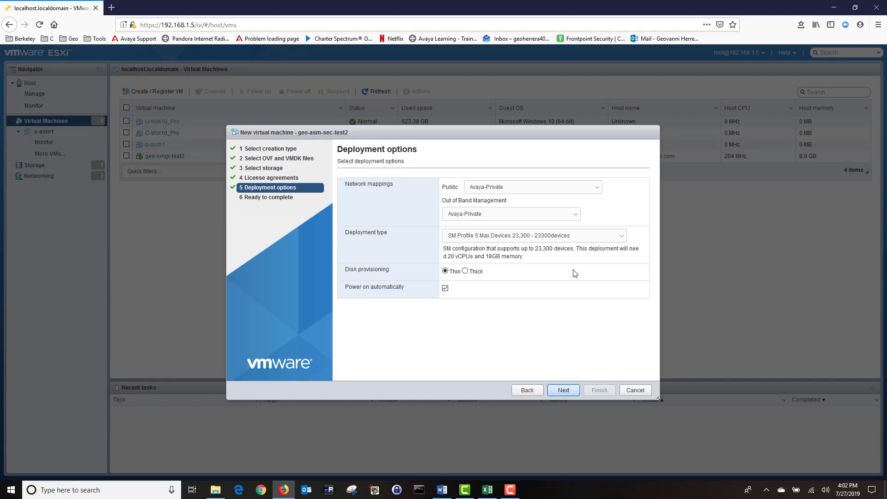
pyautogui.moveTo(594, 122)
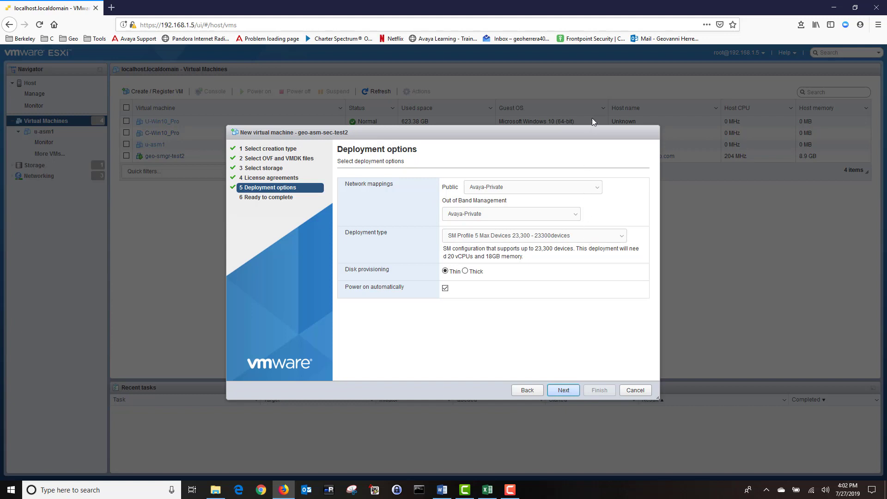
pyautogui.moveTo(571, 188)
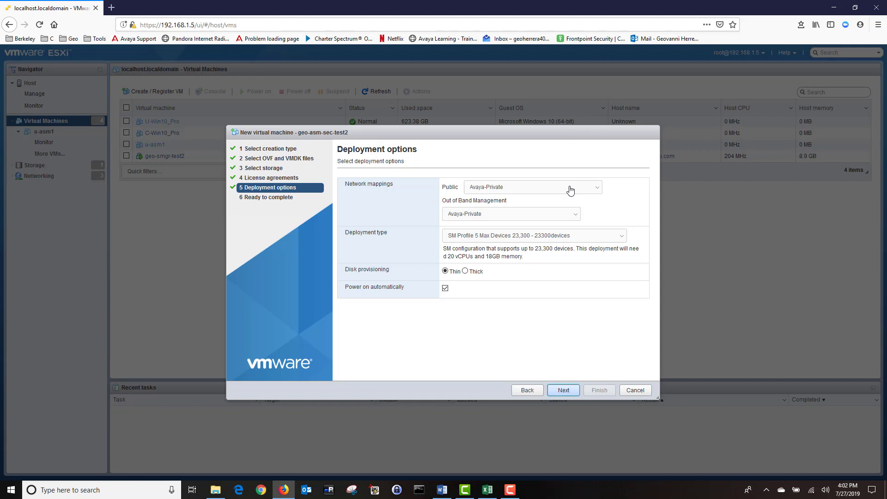
# Step: Map both networks to VM Network, choose thick provisioning, and finish deploying geo-asm-sec-test2
pyautogui.click(532, 186)
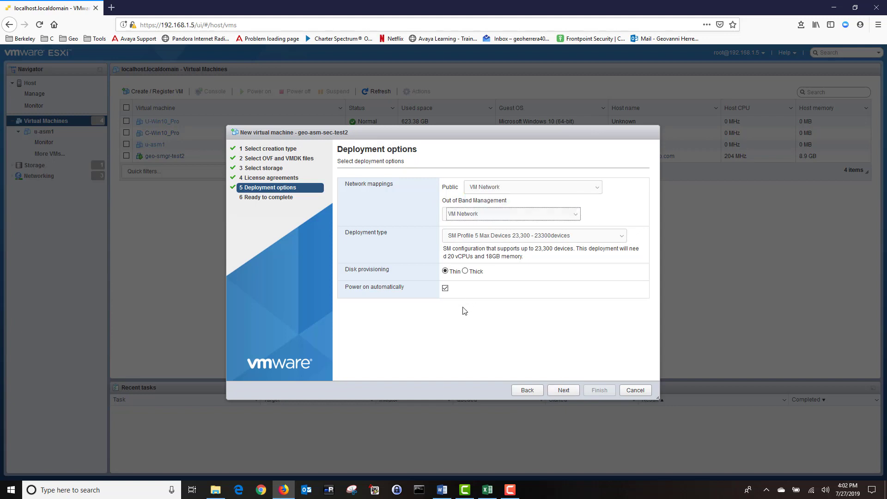
pyautogui.click(465, 272)
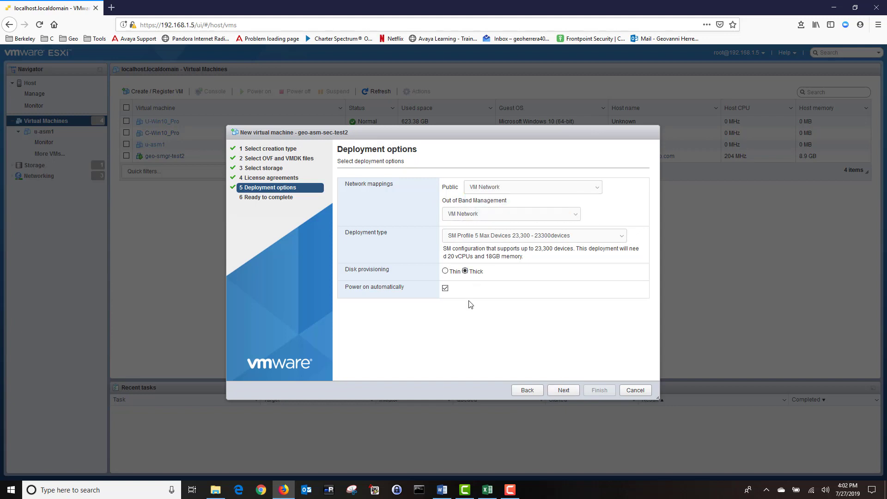
pyautogui.moveTo(571, 381)
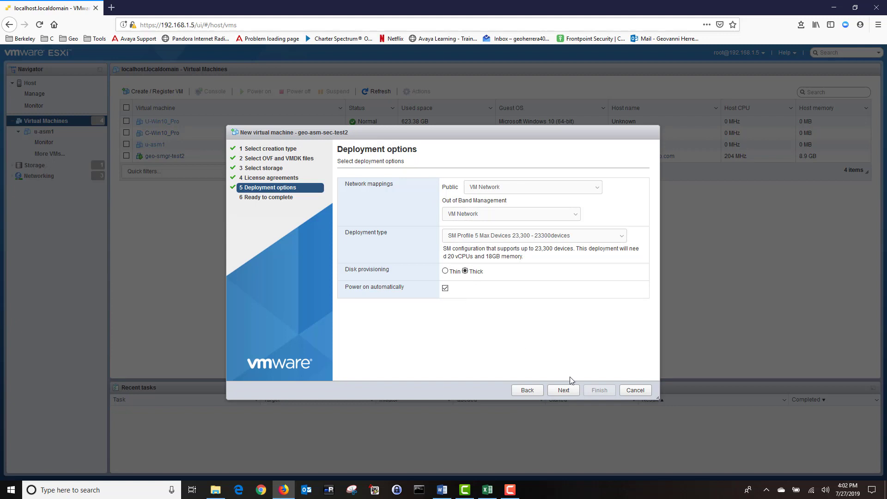
pyautogui.click(563, 390)
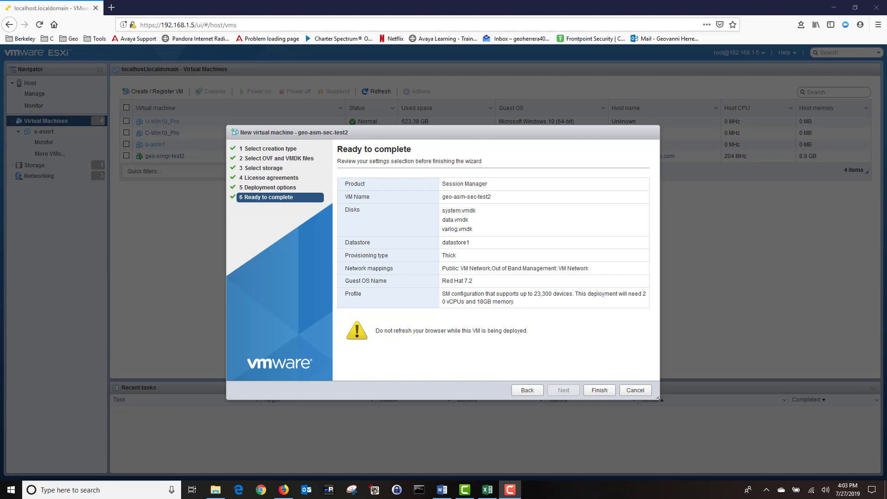
pyautogui.click(599, 390)
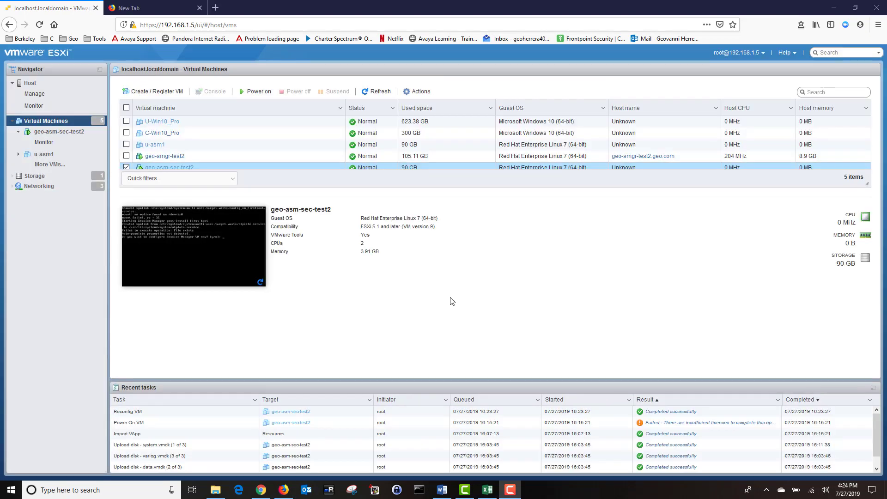
pyautogui.moveTo(409, 288)
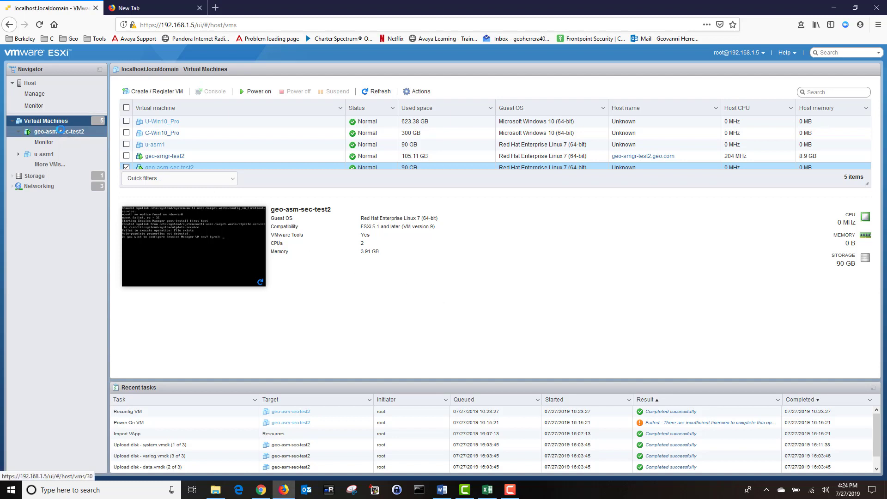
# Step: Launch the VMware Remote Console for geo-asm-sec-test2 from its Navigator context menu
pyautogui.rightClick(50, 133)
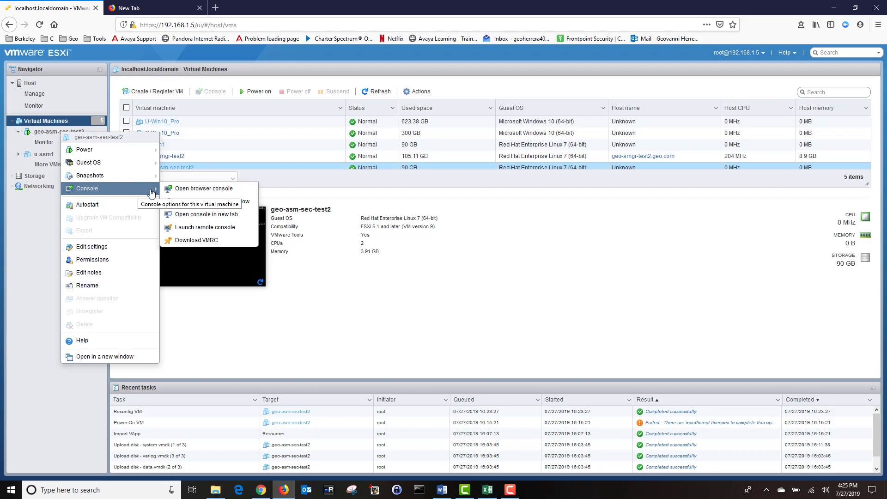
pyautogui.click(205, 227)
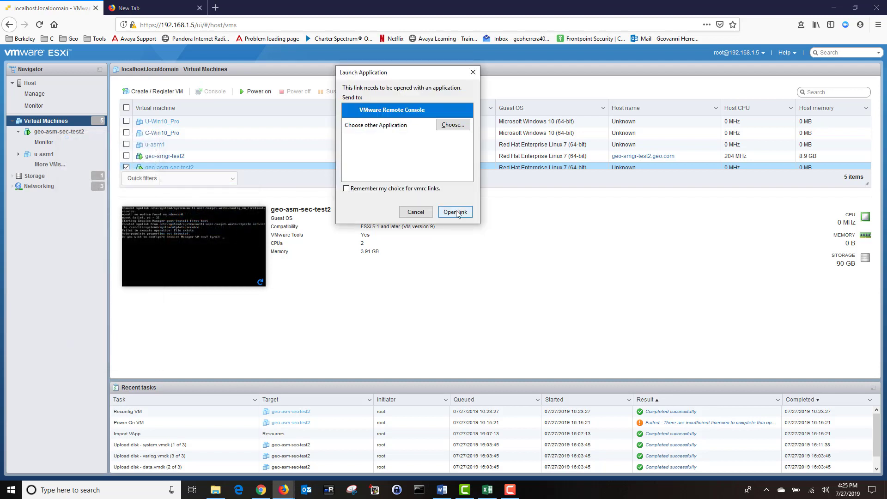
pyautogui.moveTo(462, 202)
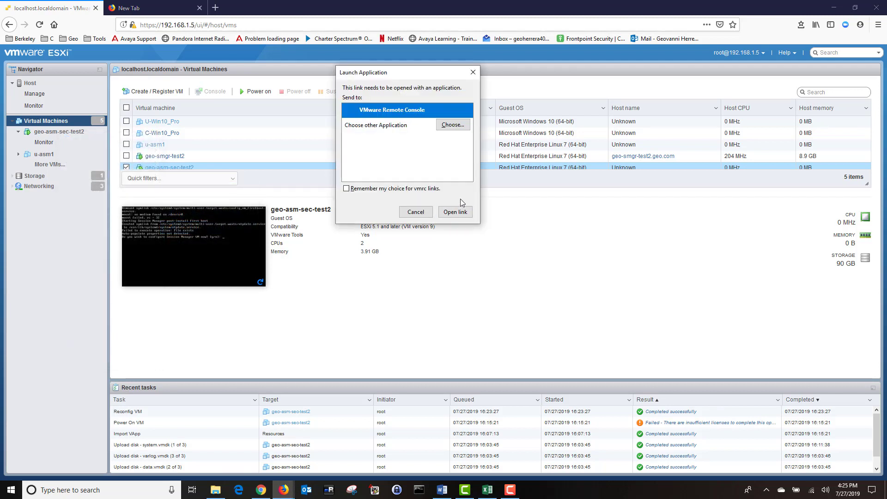
pyautogui.click(416, 211)
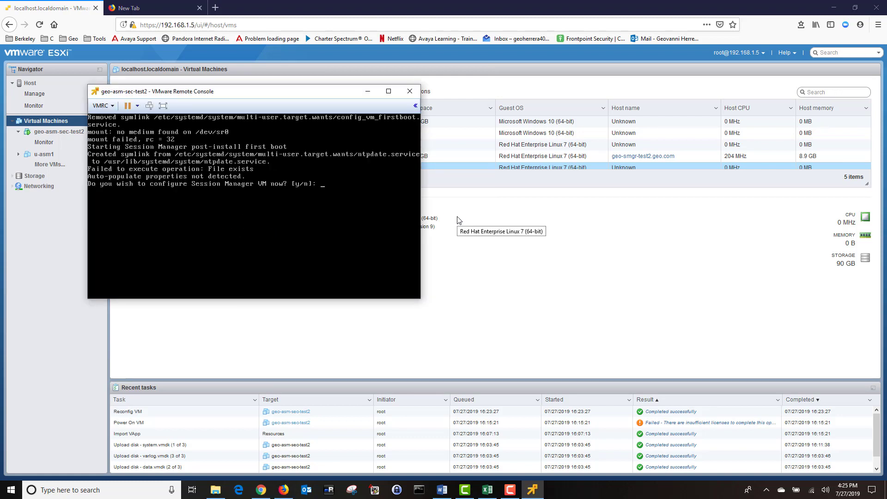
pyautogui.moveTo(348, 181)
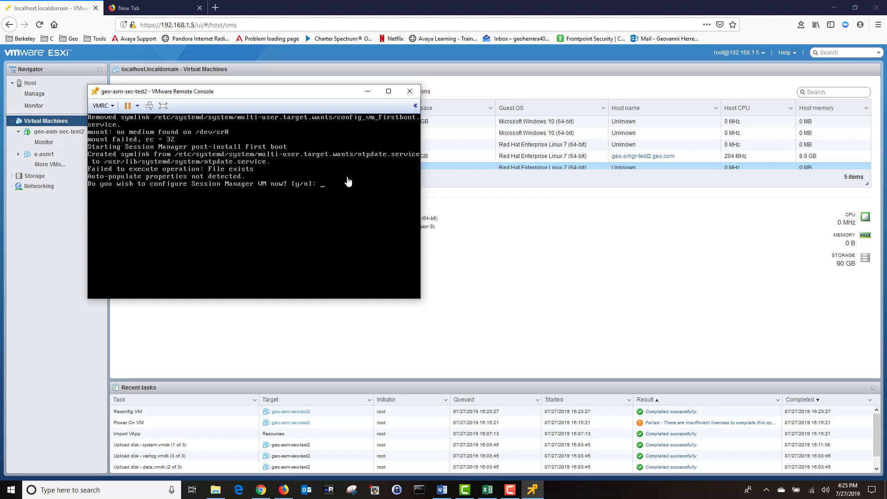
pyautogui.moveTo(351, 194)
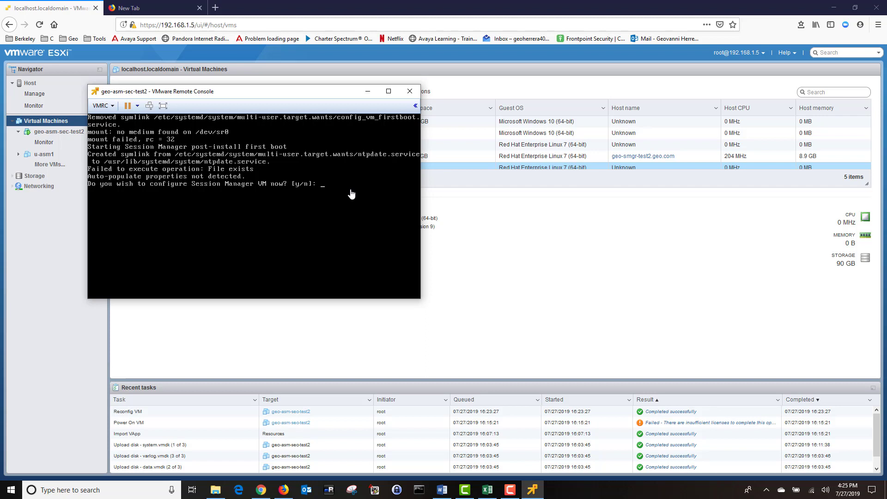
pyautogui.moveTo(129, 129)
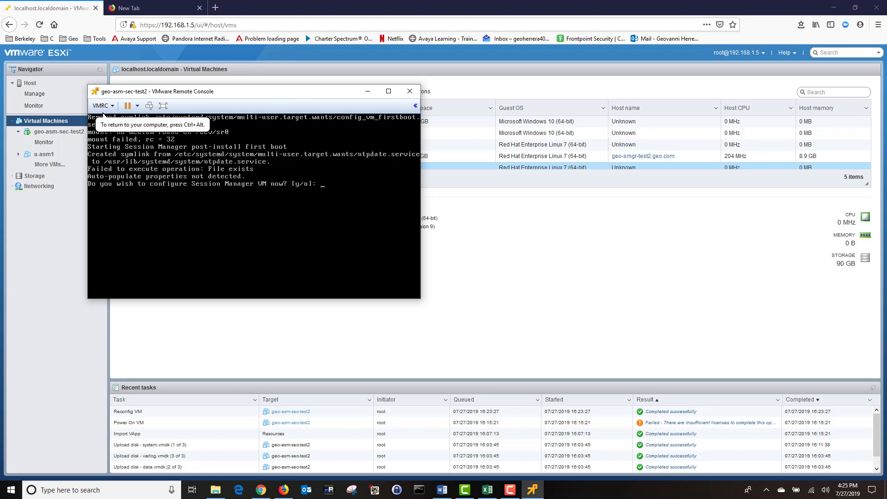
# Step: Configure now with management IP 192.168.1.132, gateway 192.168.1.1, and no IPv6
pyautogui.write('y')
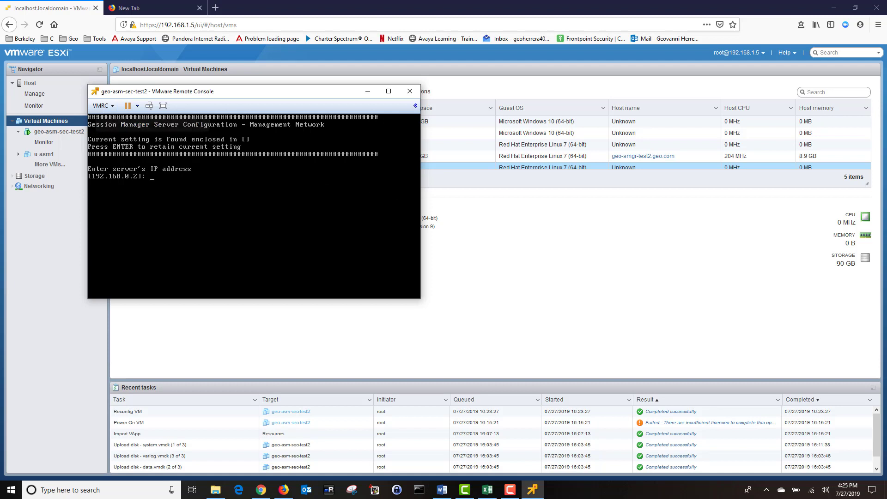
pyautogui.write('192.168.1.132')
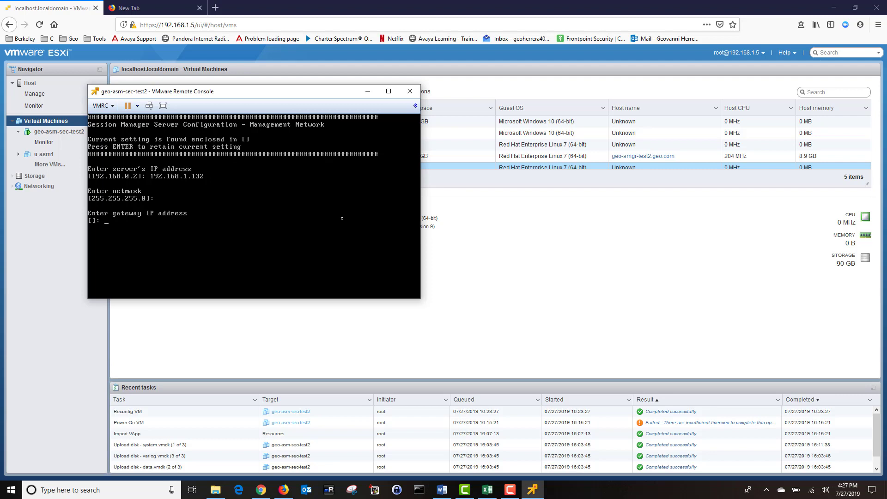
pyautogui.write('192.168.1.1')
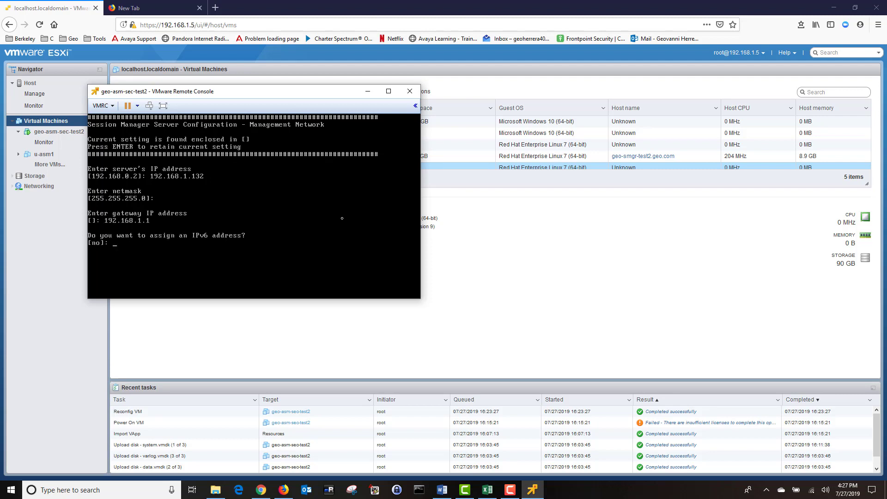
pyautogui.write('n')
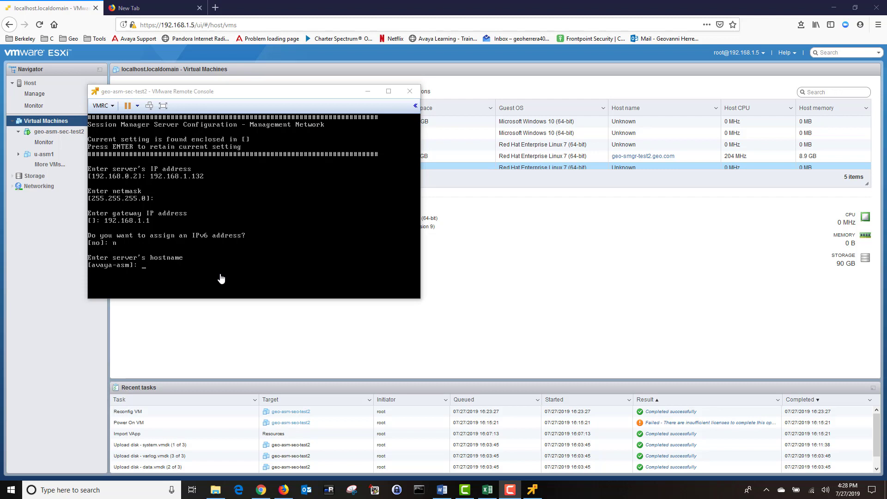
# Step: Set hostname geo-asm-test2, primary DNS 192.168.1.155, no secondary DNS, default search list
pyautogui.write('geo-asm-test2')
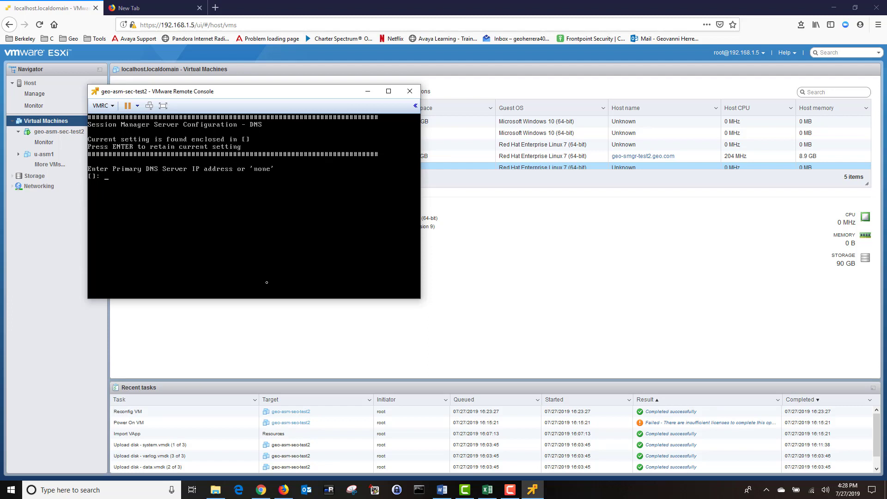
pyautogui.write('192.168.1.155')
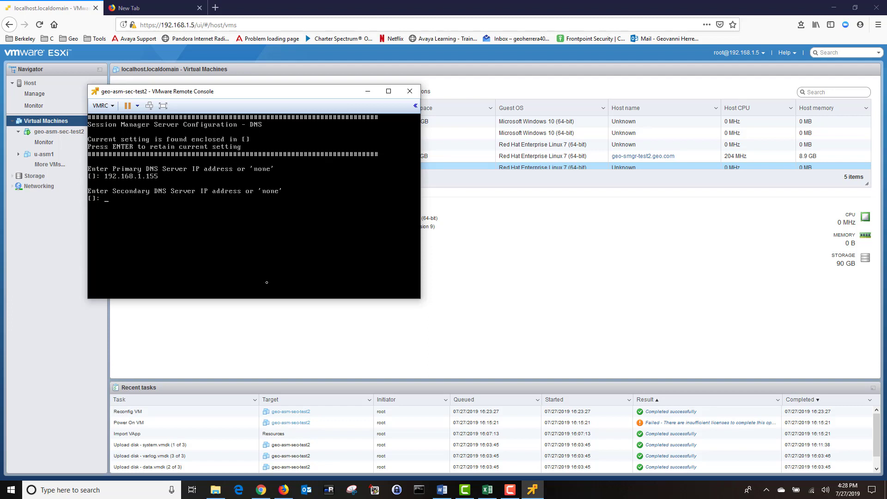
pyautogui.write('none')
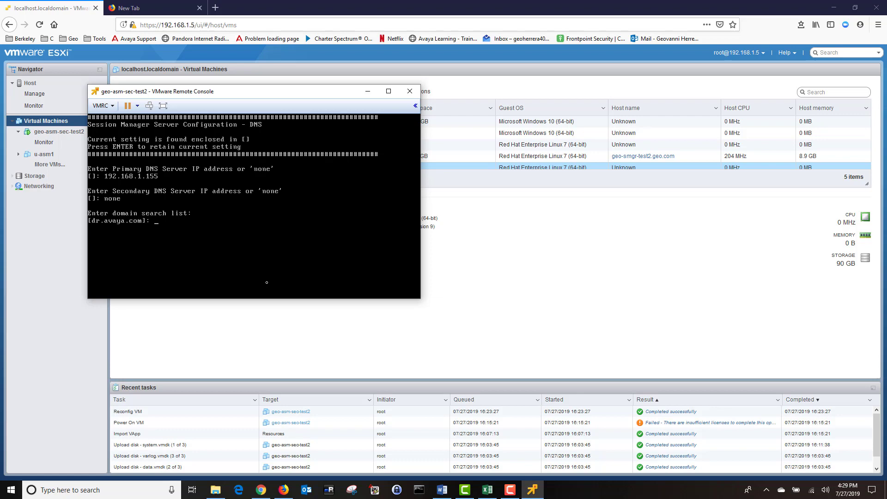
pyautogui.press('Enter')
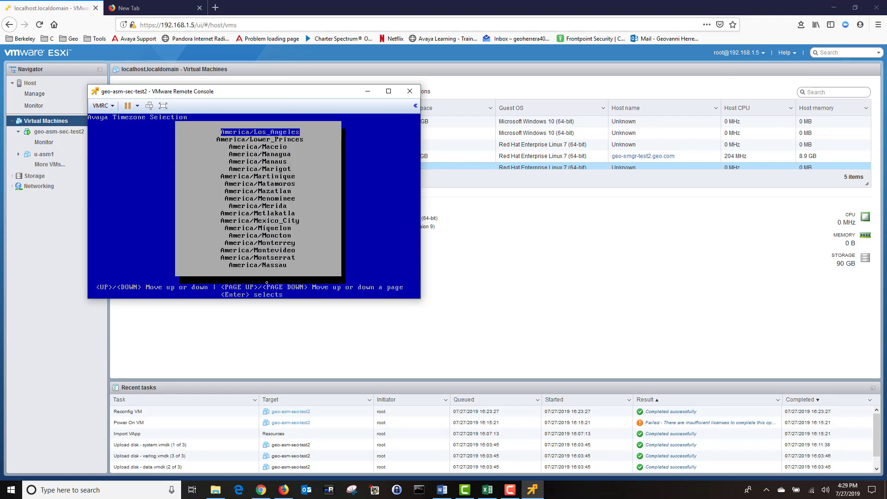
# Step: Choose America/Los_Angeles timezone and keep NTP with server 132.163.97.1, no authentication
pyautogui.press('Enter')
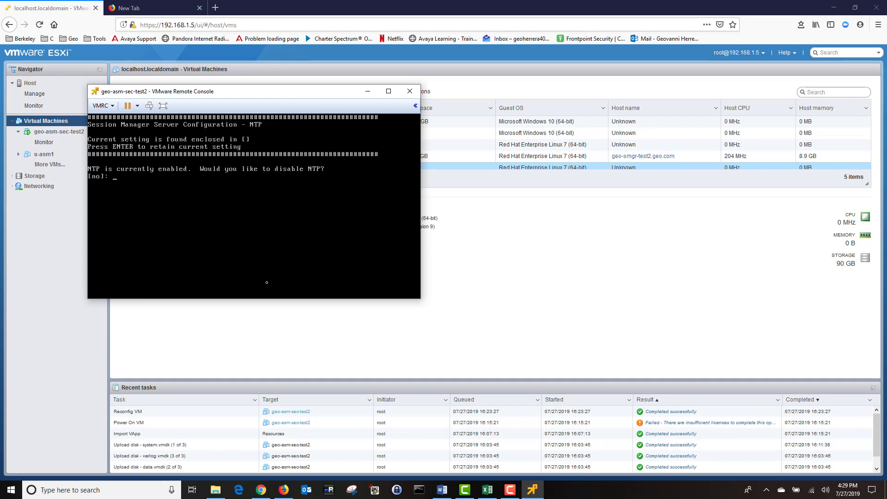
pyautogui.write('no')
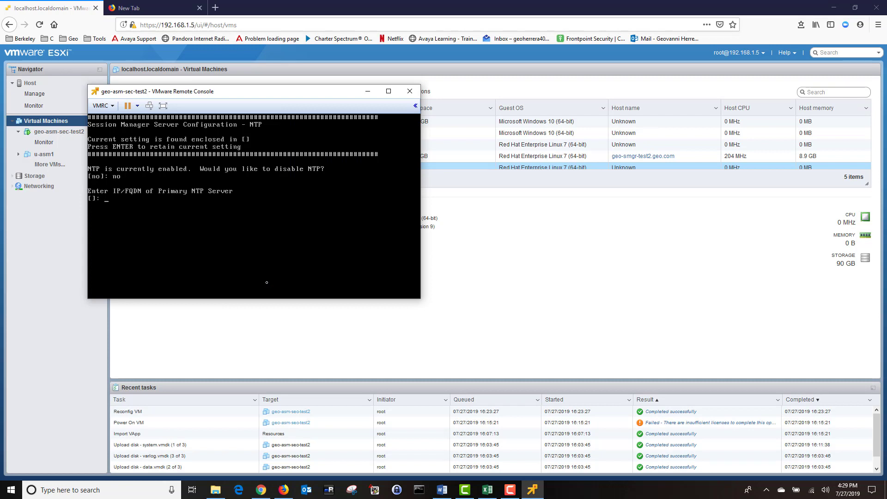
pyautogui.write('132.163.97.1')
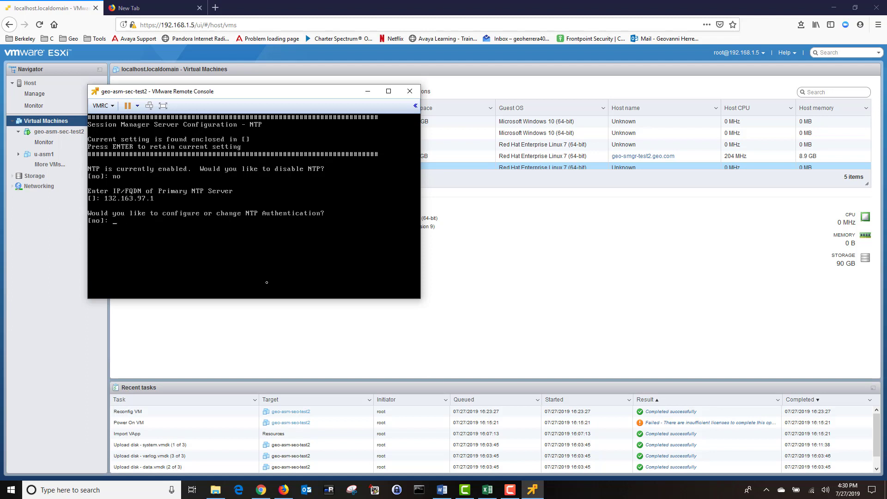
pyautogui.write('no')
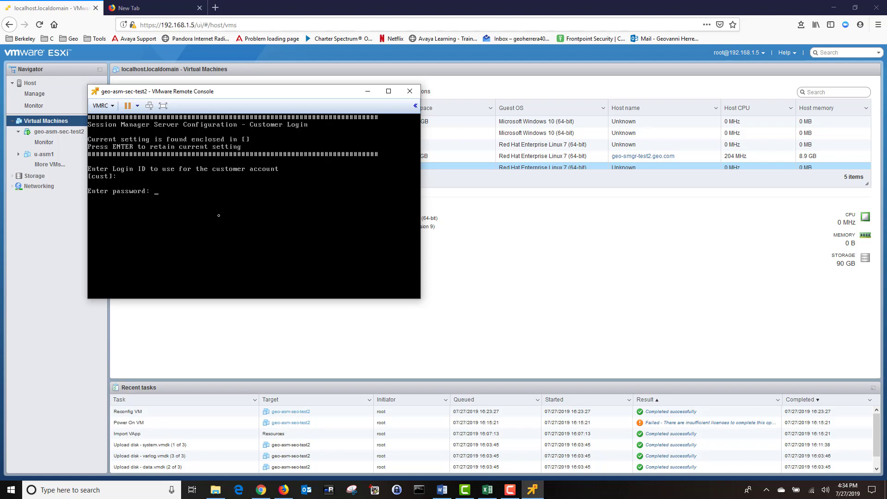
# Step: Submit the cust account password and set the System Manager address to 192.168.1.142
pyautogui.press('Enter')
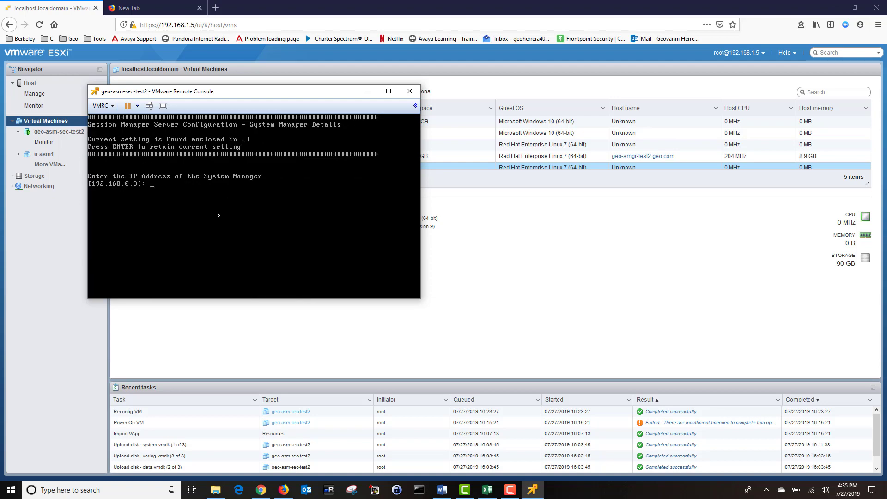
pyautogui.write('192.168.1.142')
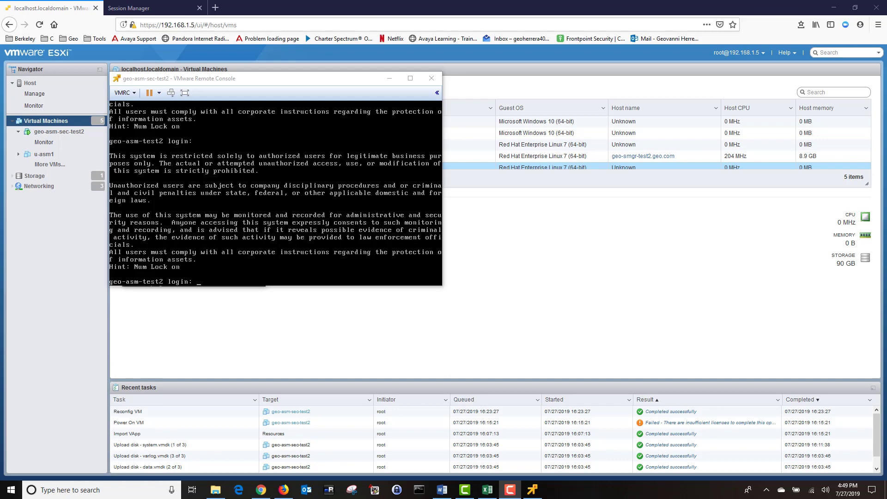
# Step: Switch to System Manager and open Elements > Session Manager dashboard
pyautogui.click(147, 8)
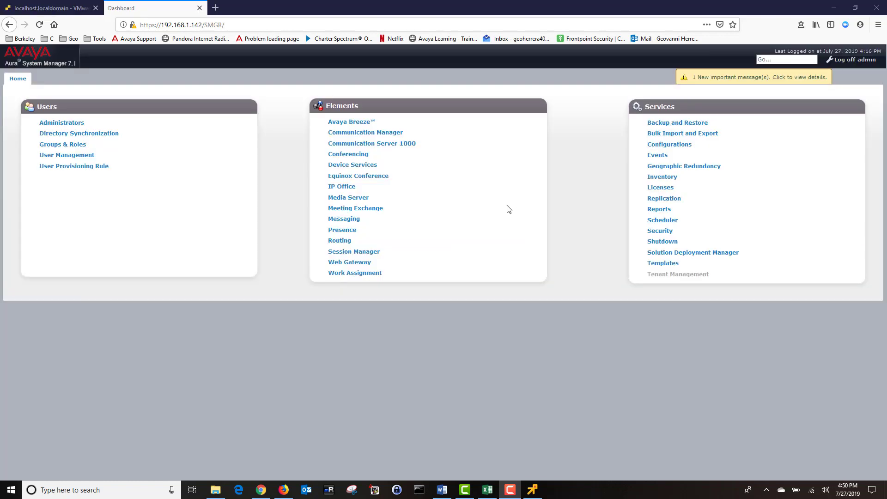
pyautogui.moveTo(355, 108)
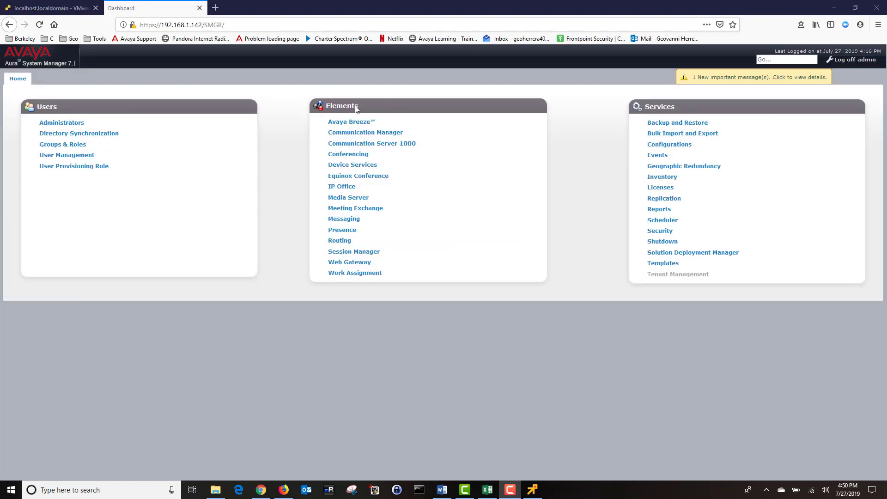
pyautogui.click(354, 251)
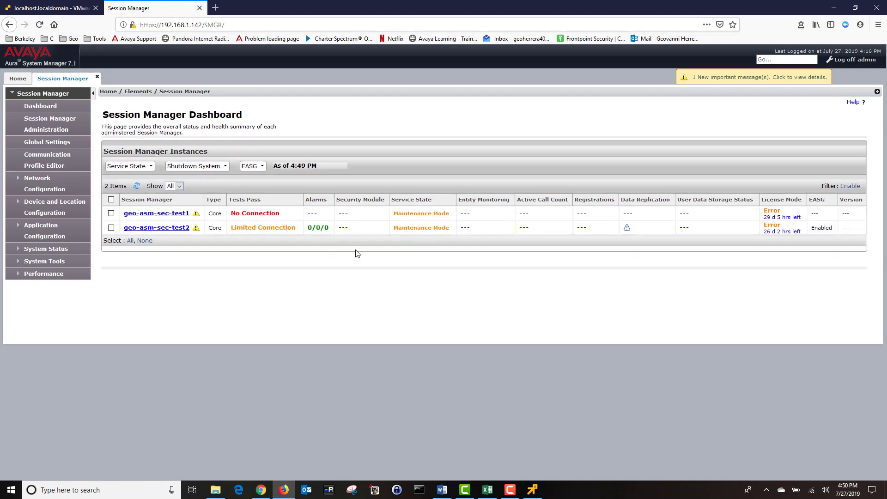
pyautogui.moveTo(237, 258)
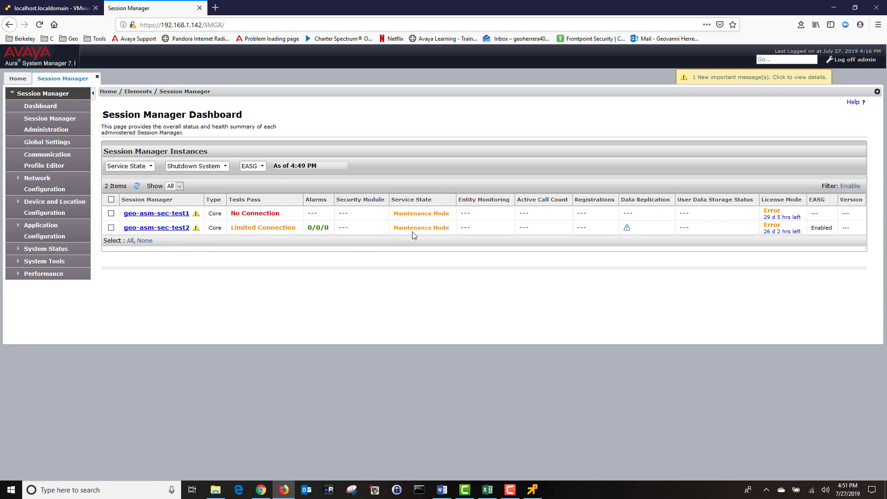
# Step: Set geo-asm-sec-test2 to Accept New Service, confirm, and refresh the status table
pyautogui.click(110, 227)
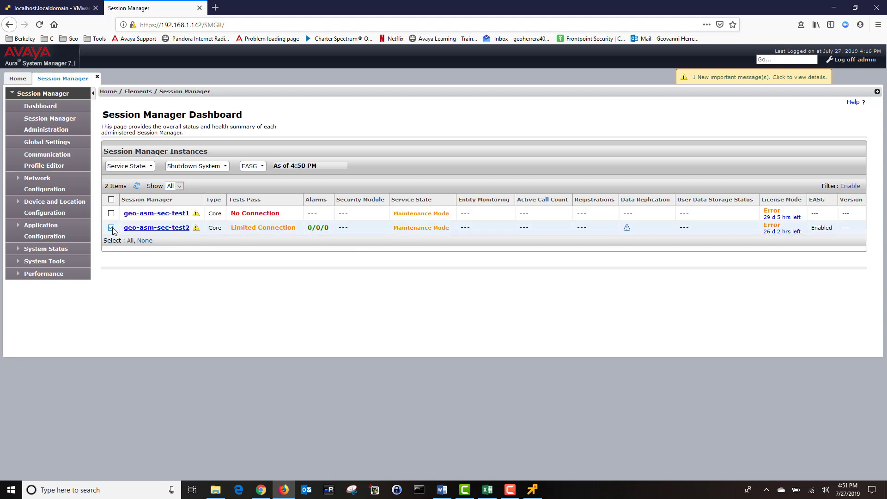
pyautogui.click(111, 228)
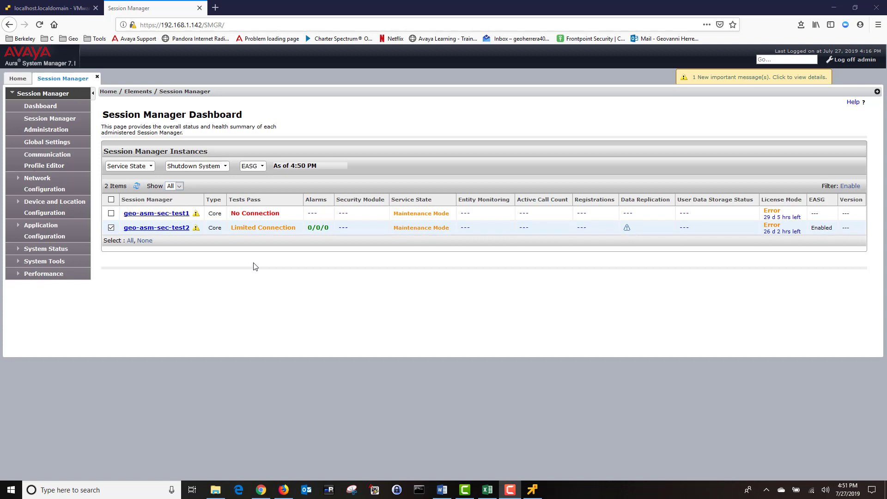
pyautogui.click(129, 166)
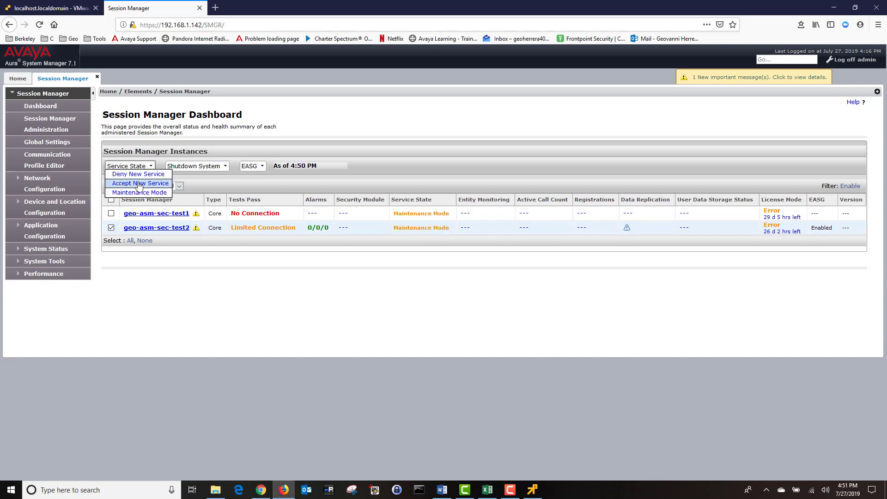
pyautogui.click(139, 183)
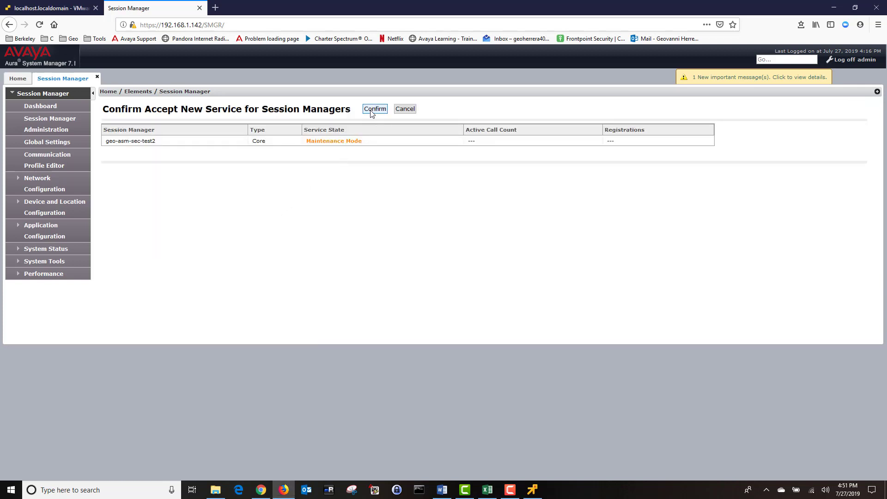
pyautogui.click(375, 109)
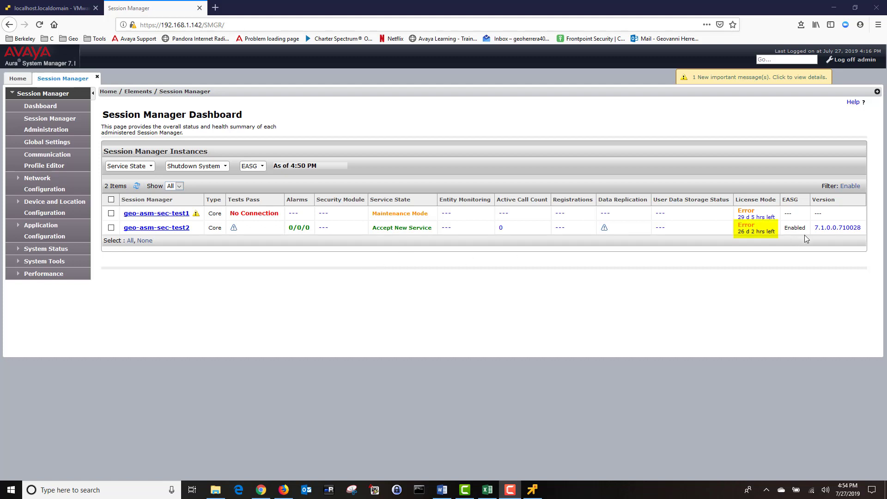
pyautogui.moveTo(811, 251)
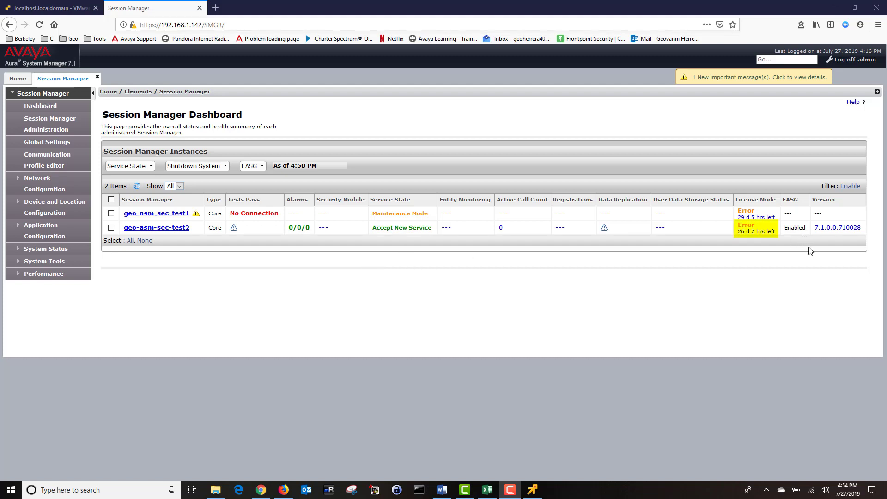
pyautogui.moveTo(263, 166)
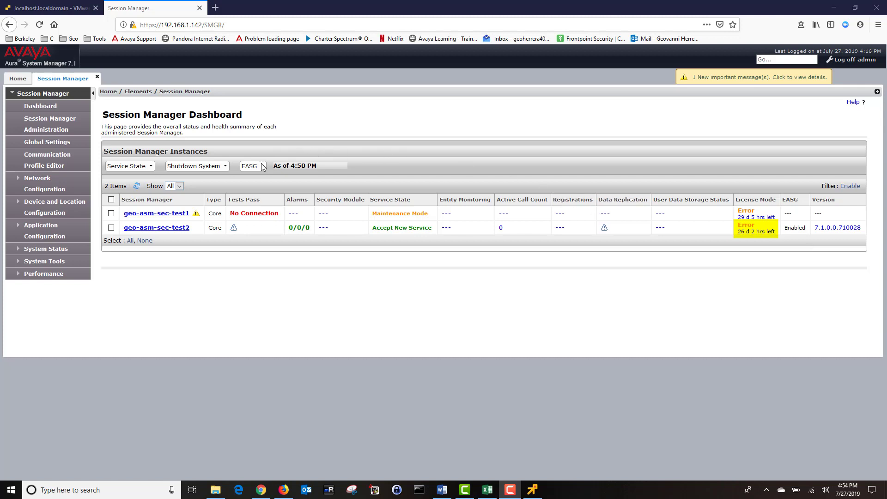
pyautogui.moveTo(136, 186)
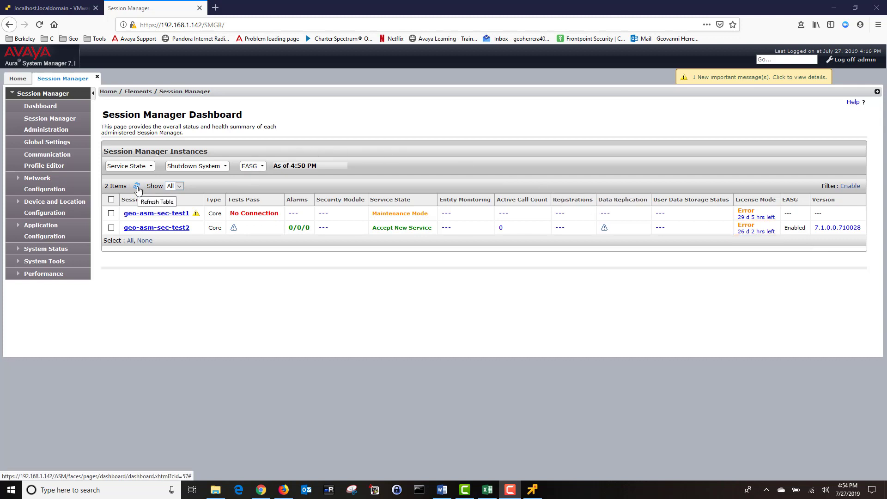
pyautogui.click(137, 186)
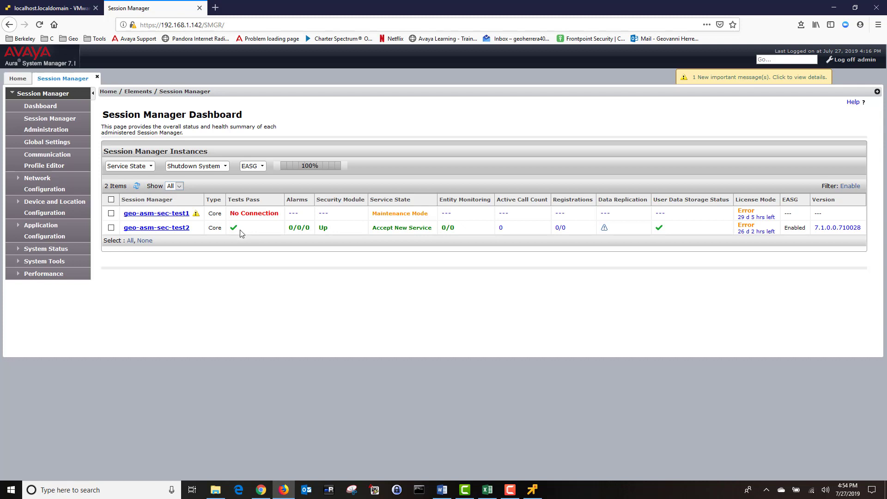
pyautogui.moveTo(248, 229)
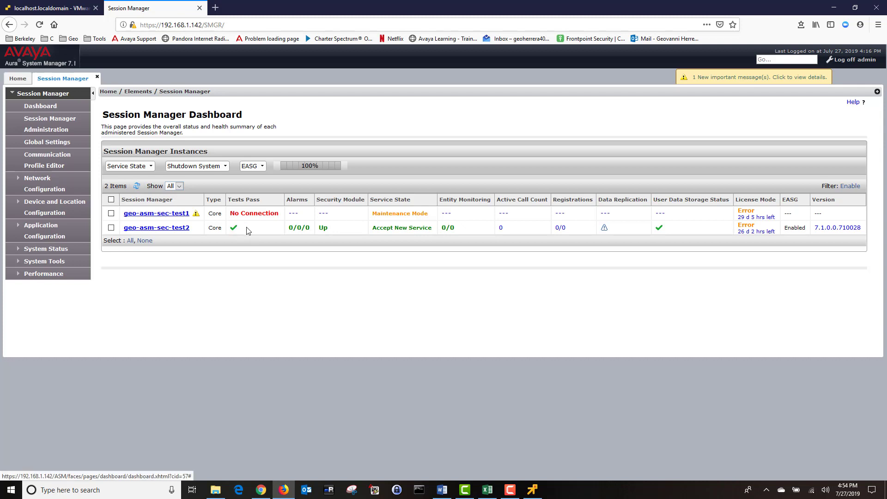